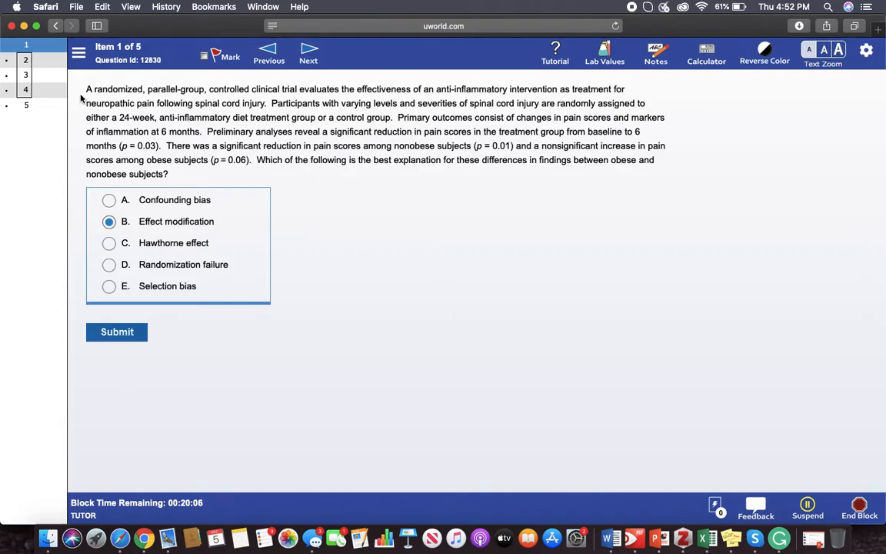
Step: Visit question 3, then return to question 1 and pick Selection bias as its answer
left_click(25, 75)
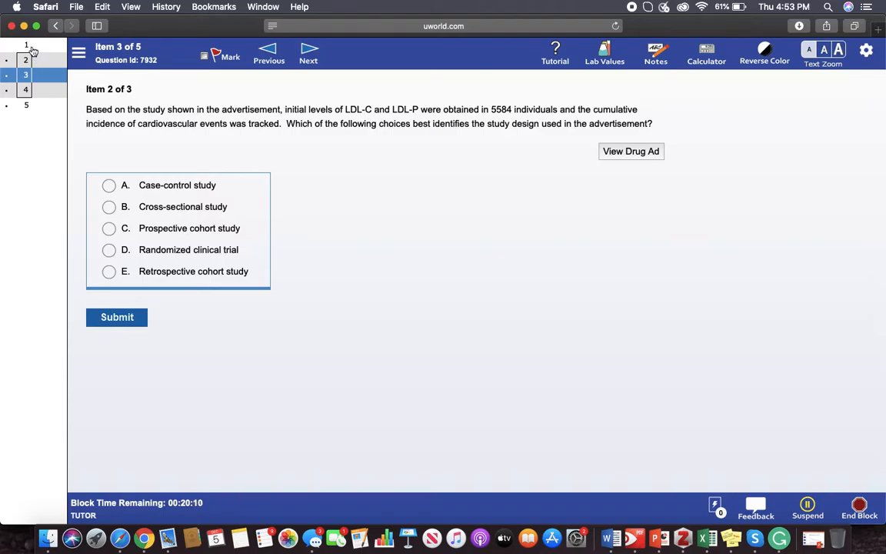
left_click(27, 45)
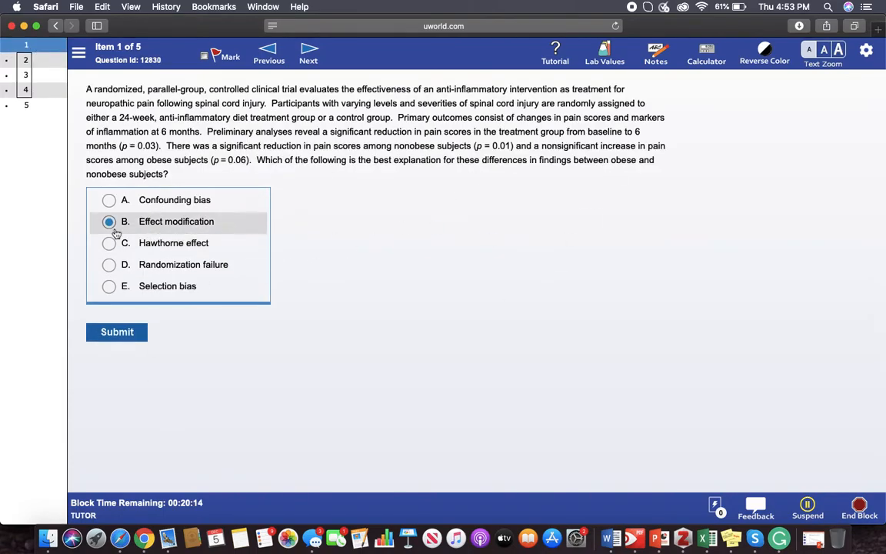
mouse_move(110, 200)
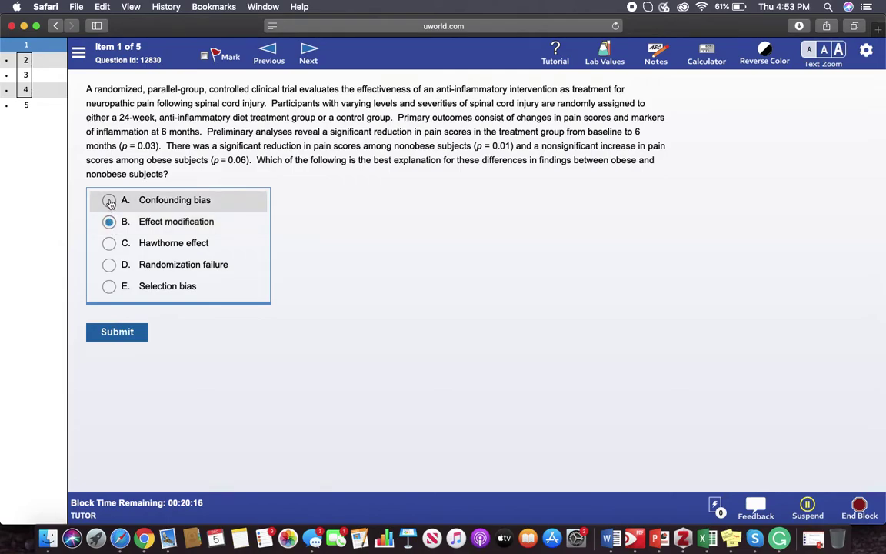
left_click(108, 201)
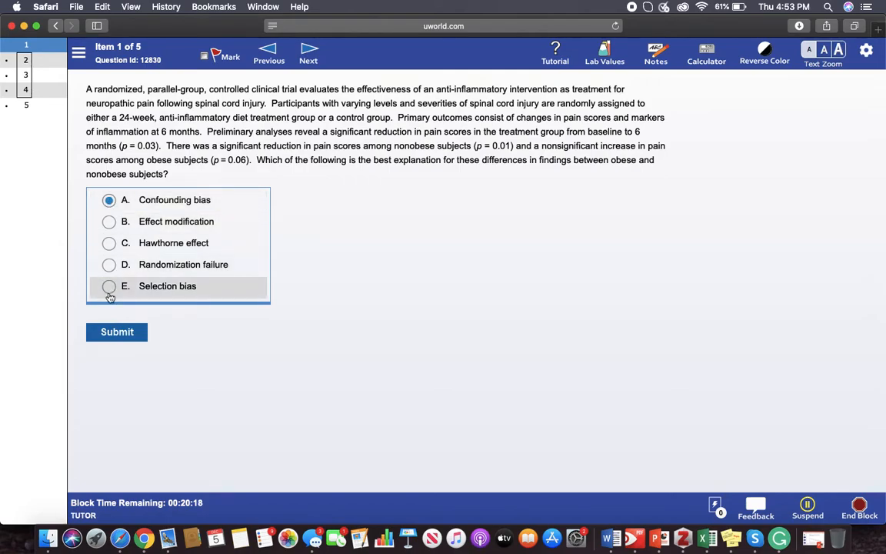
left_click(108, 286)
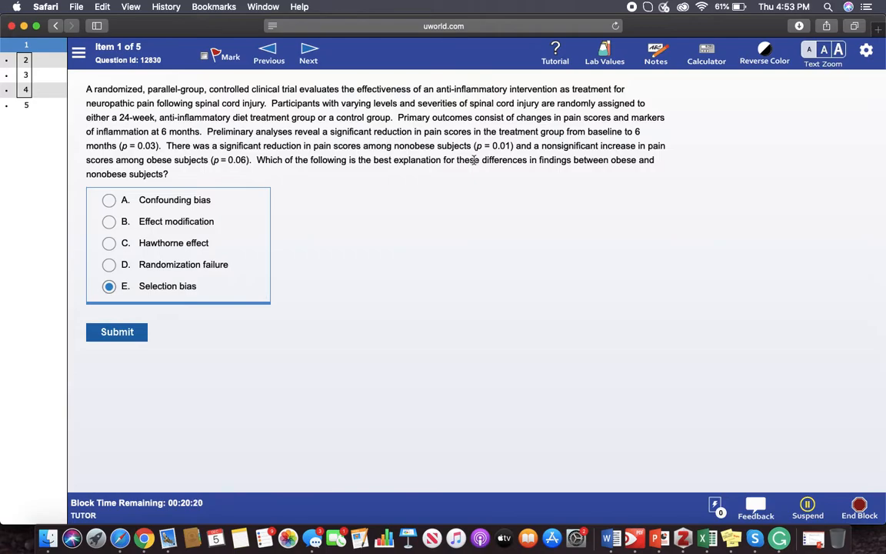
mouse_move(198, 265)
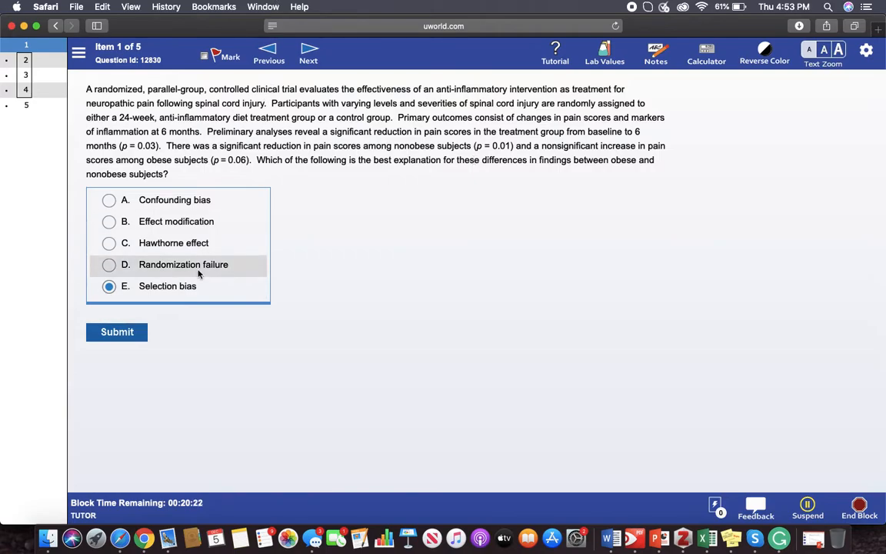
mouse_move(98, 99)
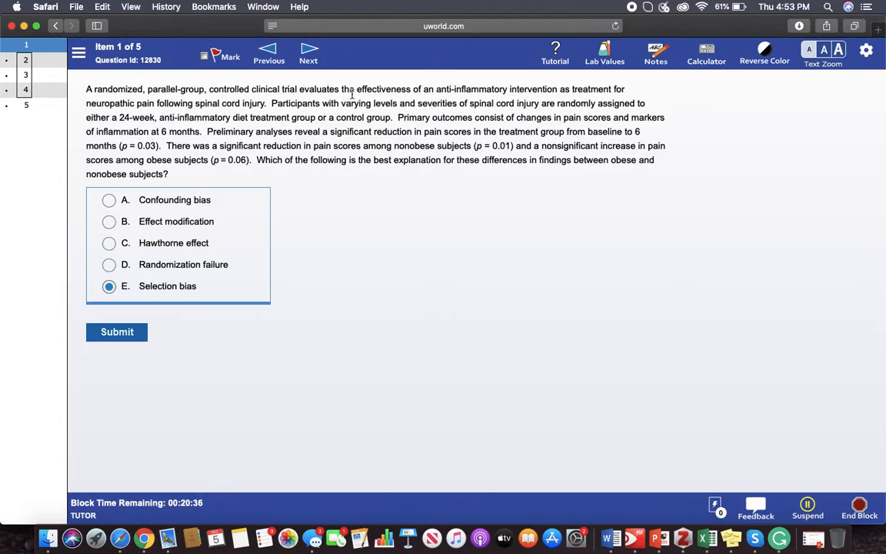
mouse_move(257, 82)
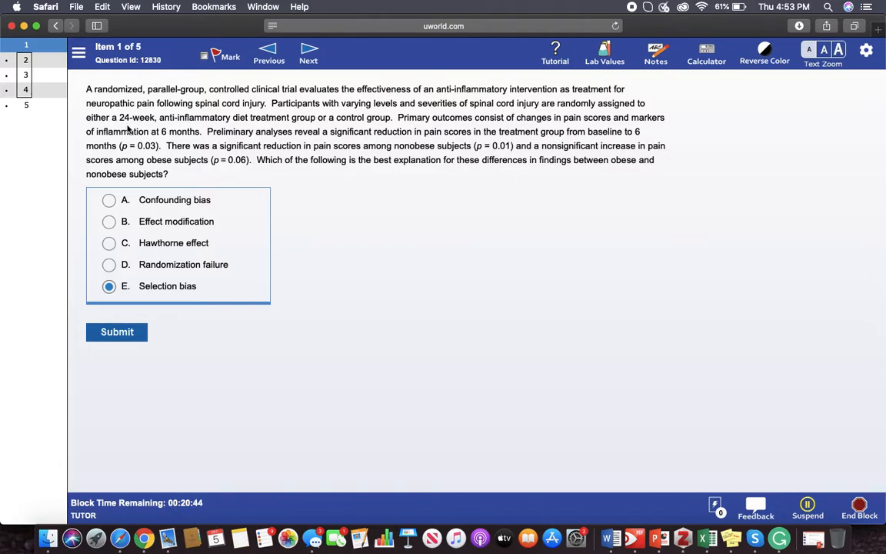
mouse_move(240, 129)
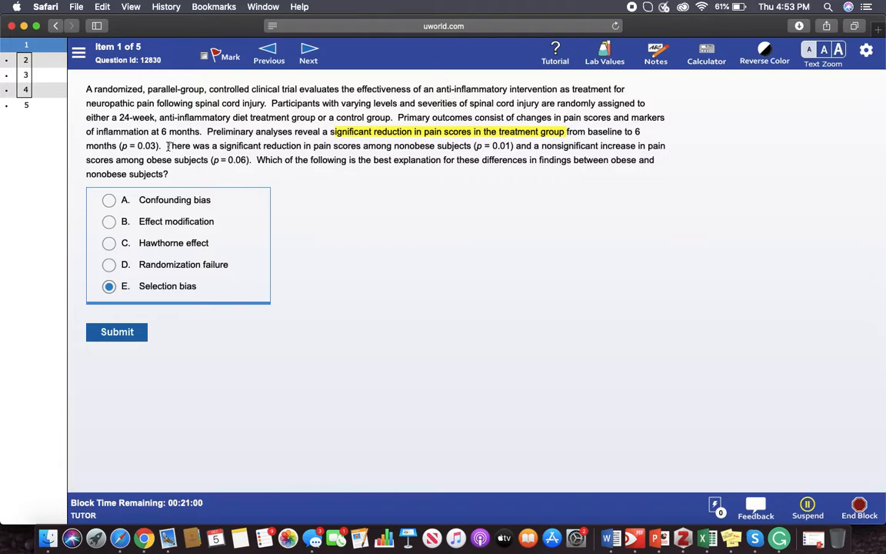
Step: Highlight the two subgroup sentences, including the obese patients' p = 0.06 pain result
left_click_drag(167, 145, 474, 145)
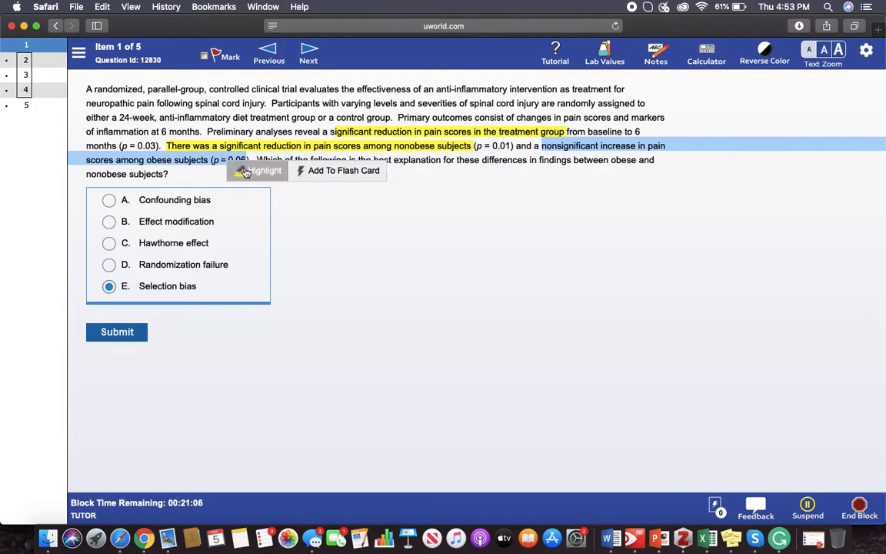
left_click(264, 170)
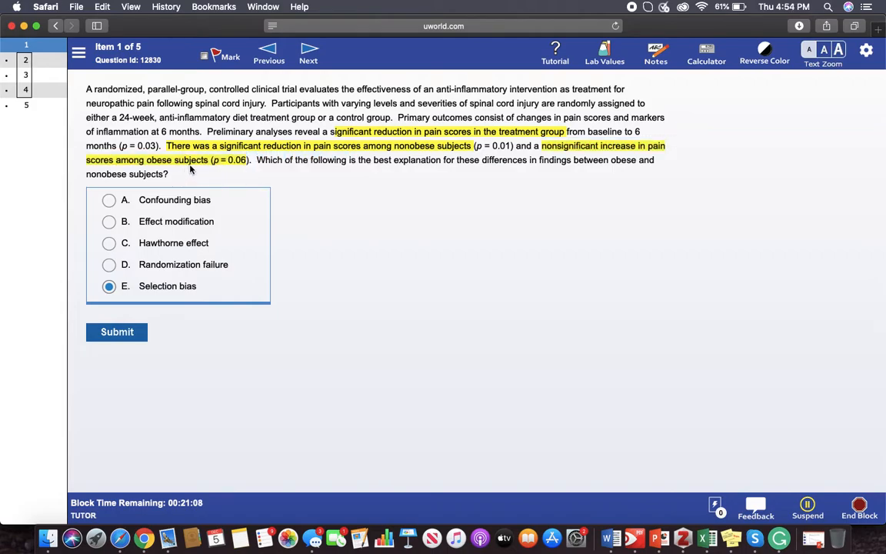
mouse_move(275, 176)
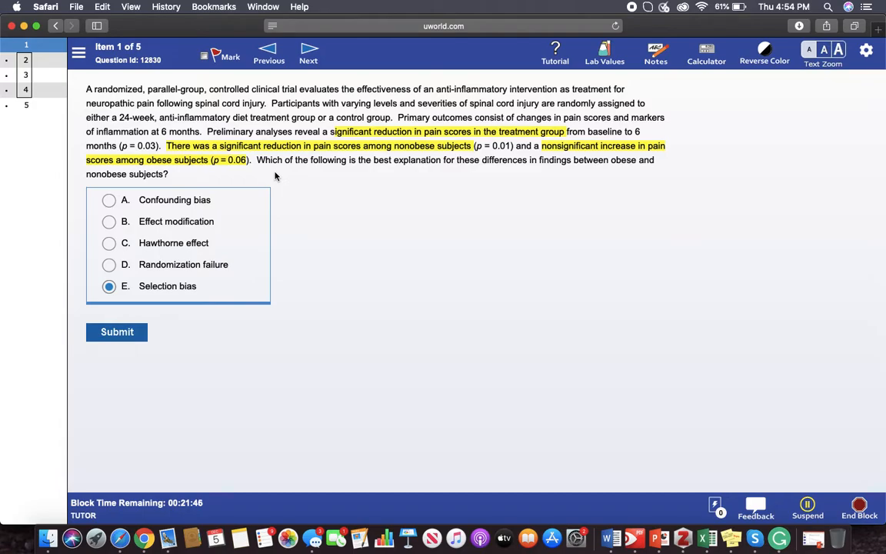
mouse_move(162, 298)
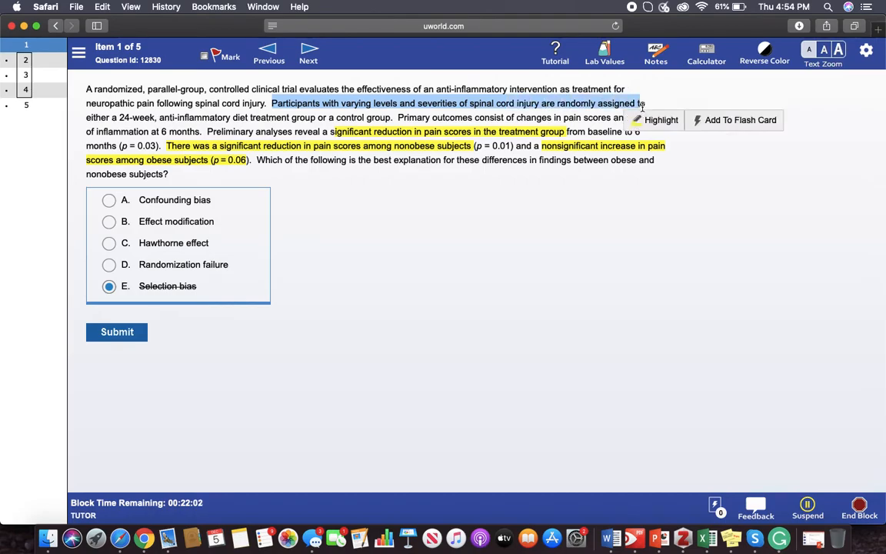
mouse_move(128, 274)
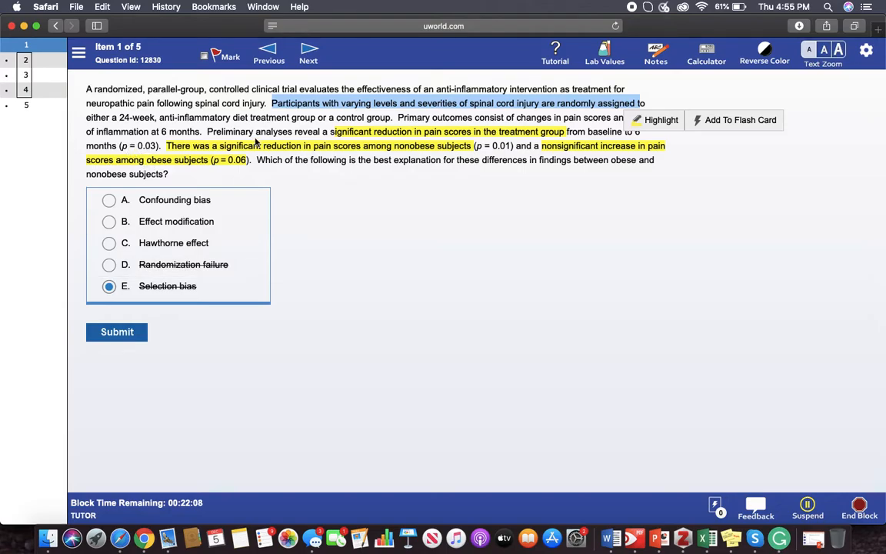
mouse_move(167, 145)
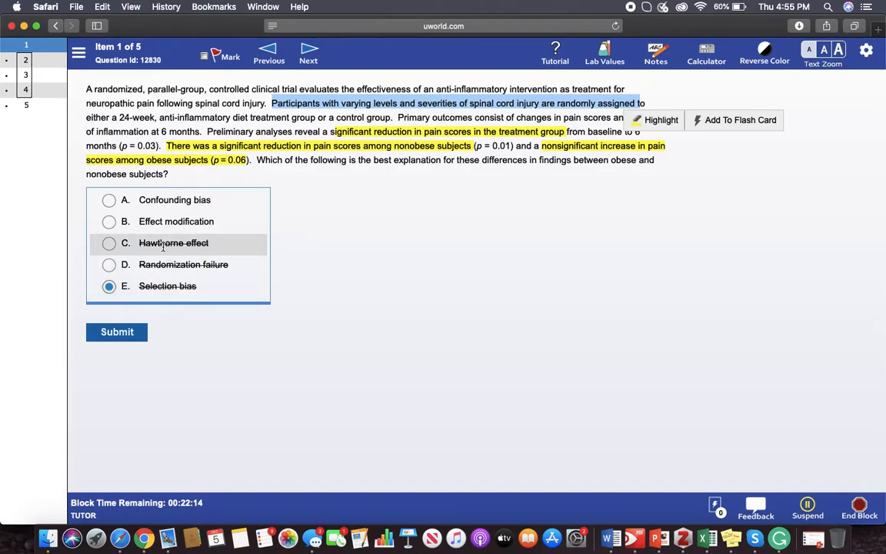
mouse_move(220, 208)
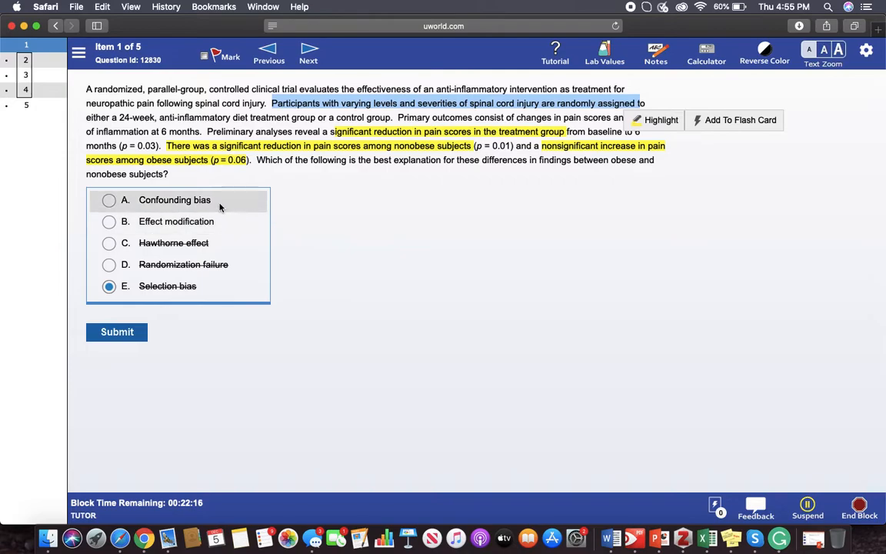
mouse_move(202, 221)
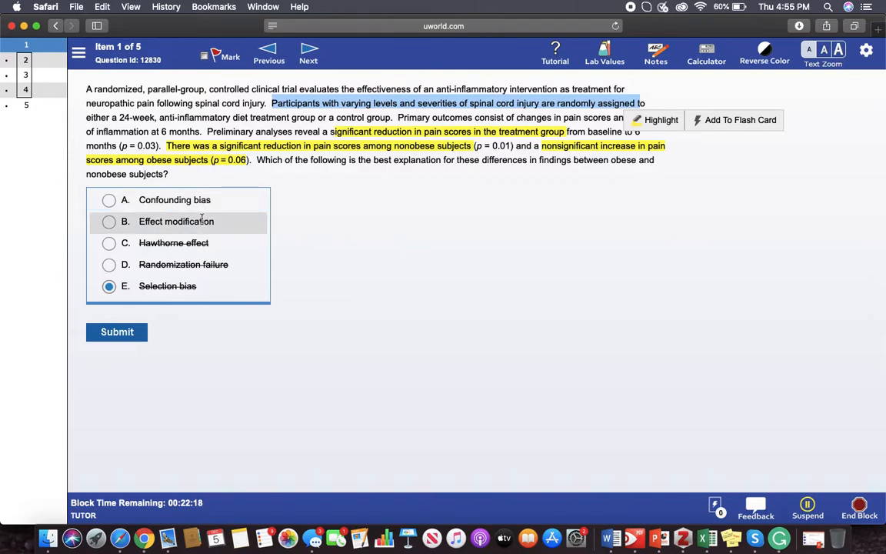
Step: Strike out Selection bias, Randomization failure and Hawthorne effect among the answer choices
left_click(328, 234)
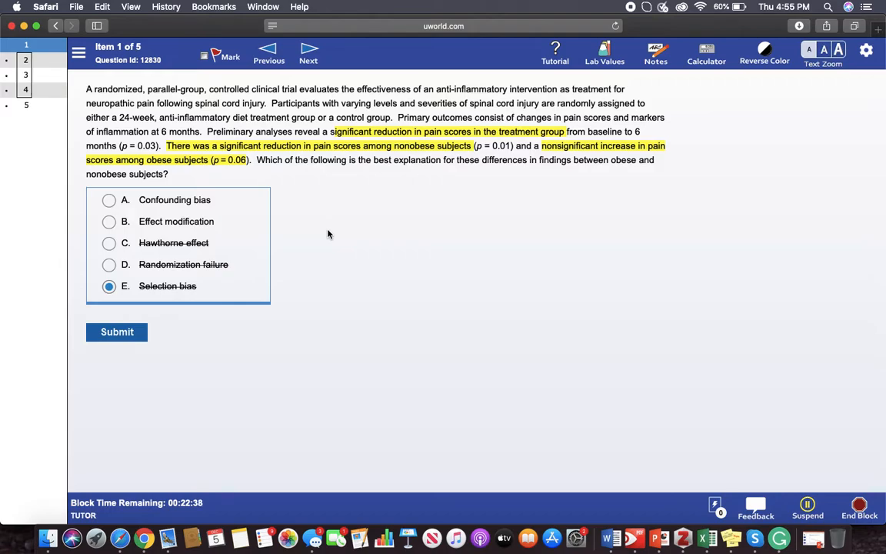
mouse_move(176, 221)
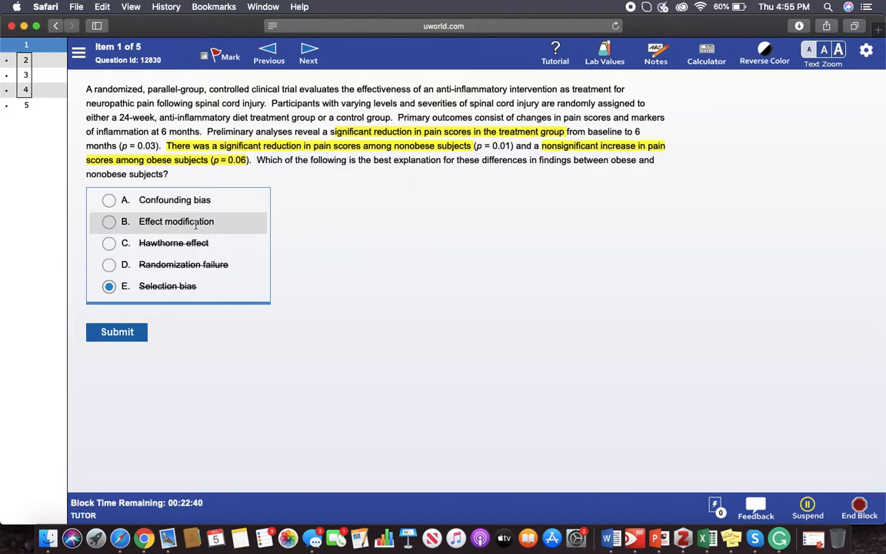
mouse_move(173, 200)
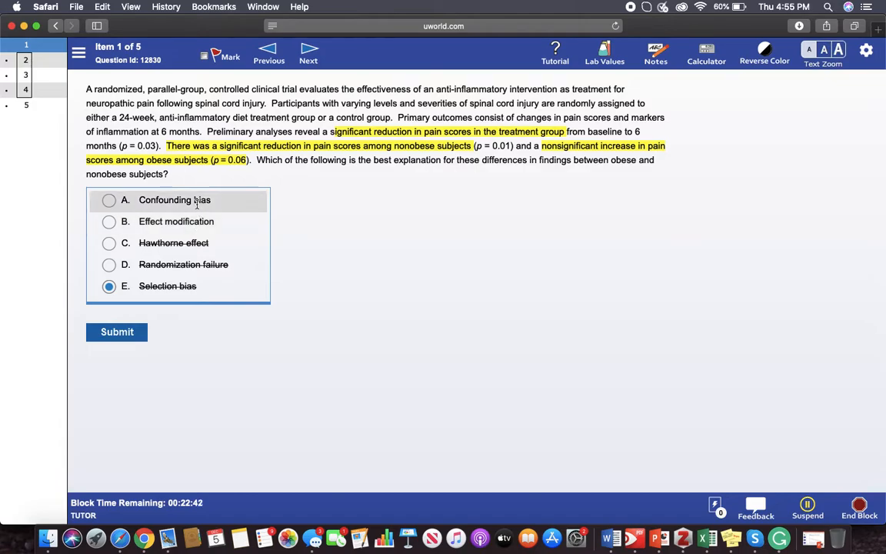
mouse_move(312, 213)
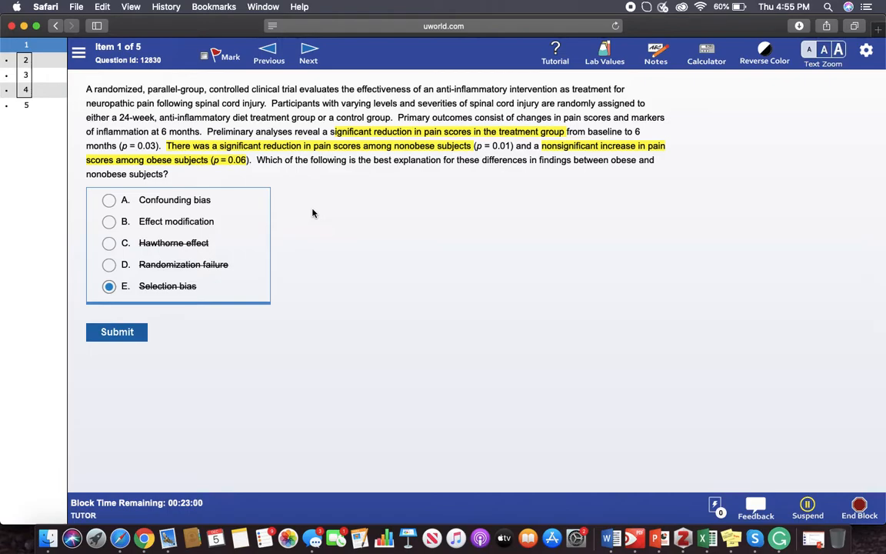
mouse_move(166, 170)
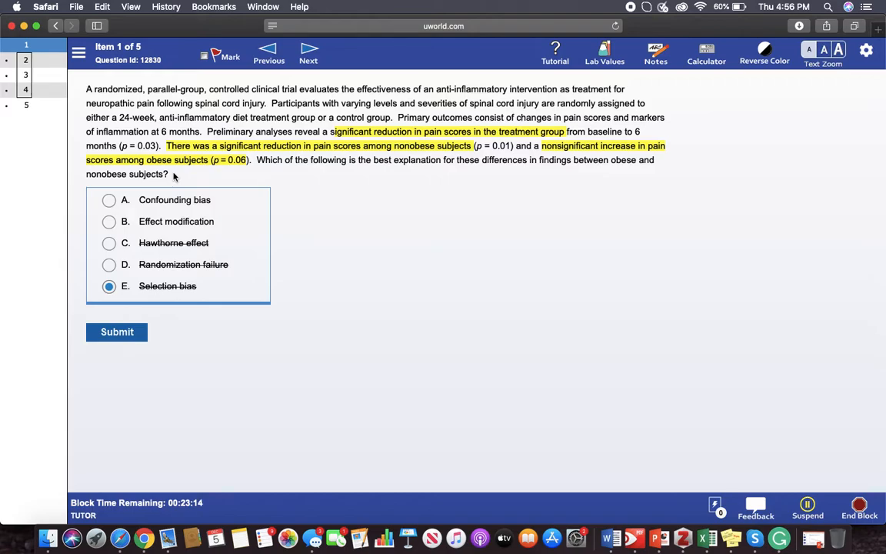
mouse_move(237, 199)
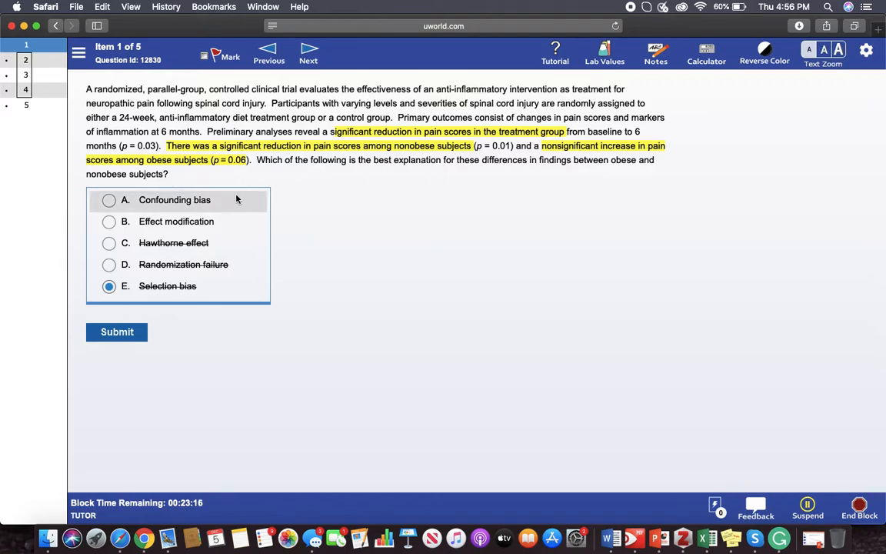
mouse_move(351, 234)
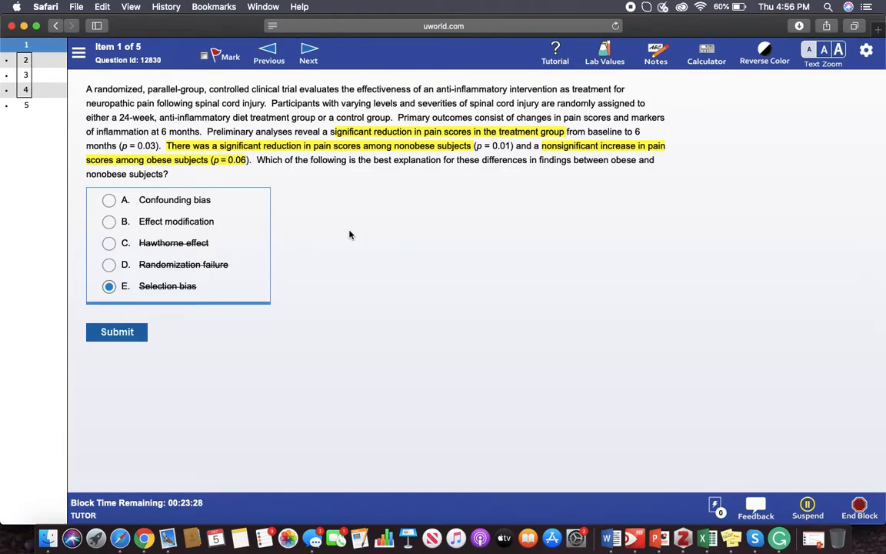
mouse_move(333, 236)
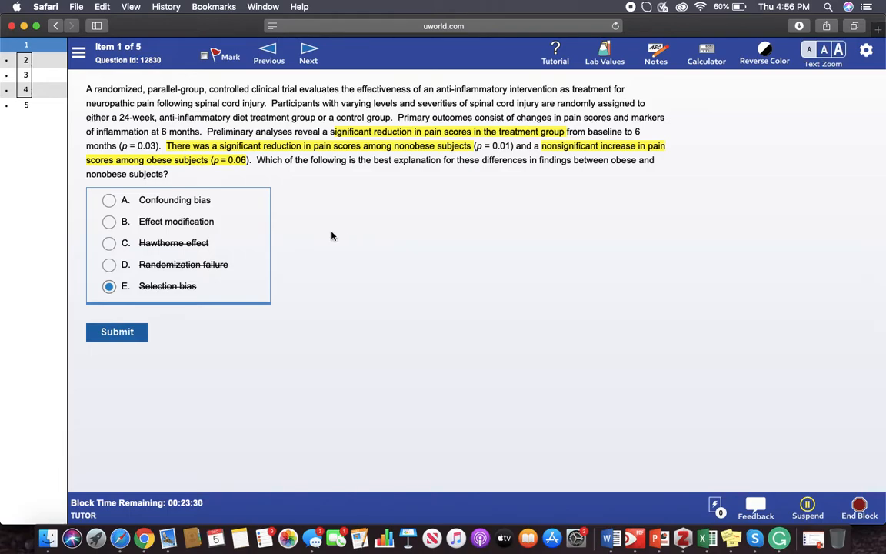
mouse_move(262, 173)
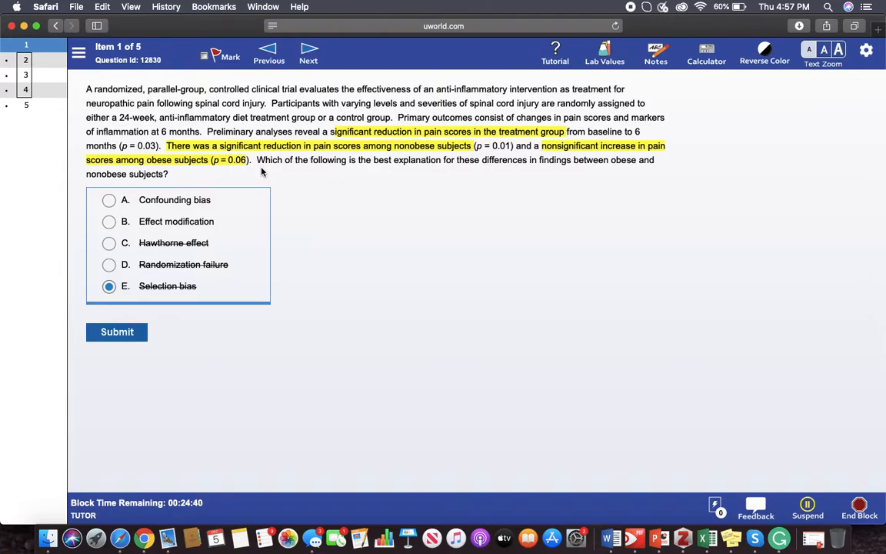
mouse_move(158, 171)
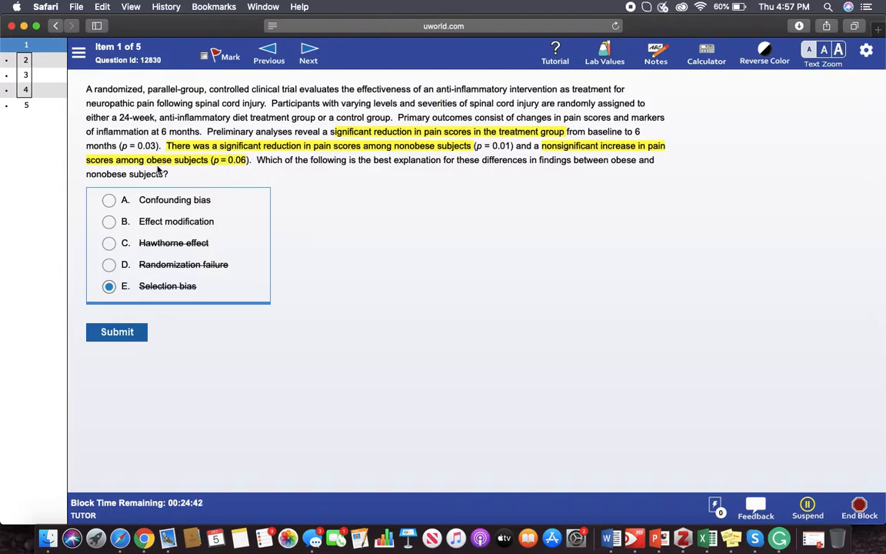
mouse_move(551, 149)
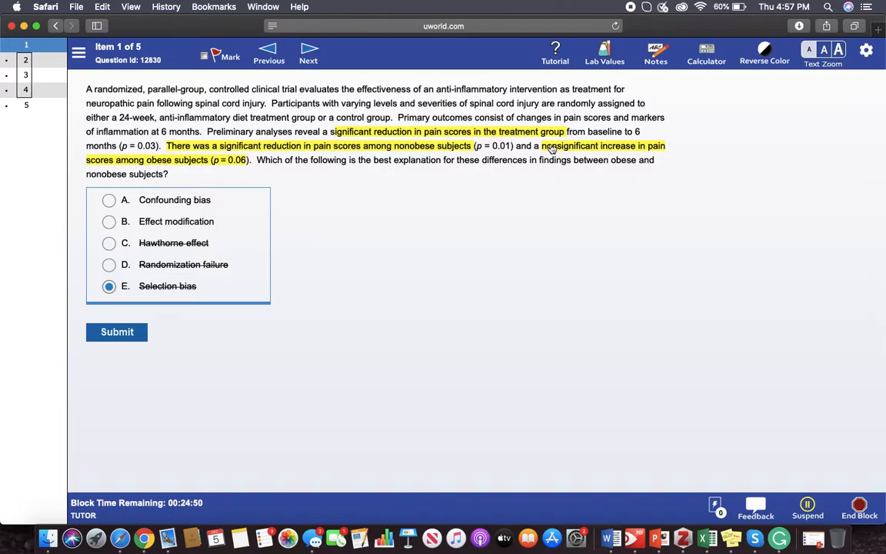
mouse_move(270, 178)
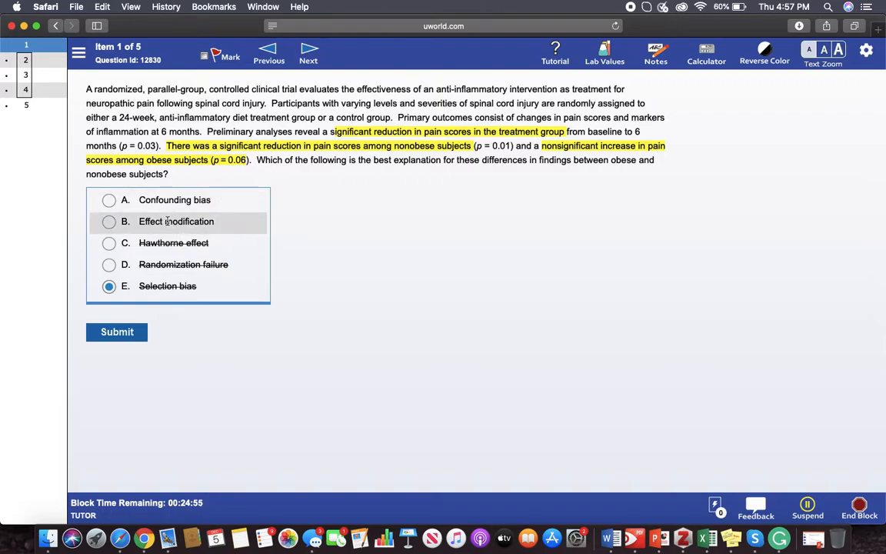
mouse_move(174, 200)
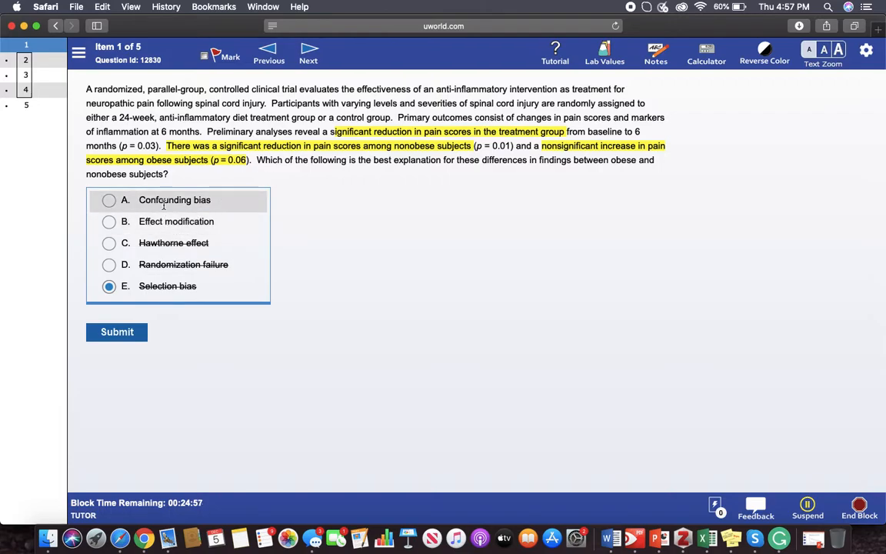
mouse_move(207, 164)
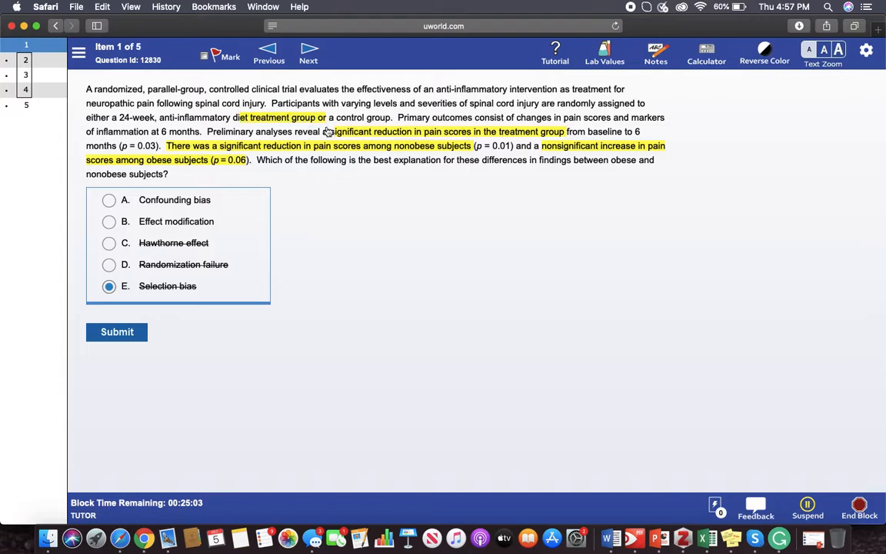
mouse_move(286, 163)
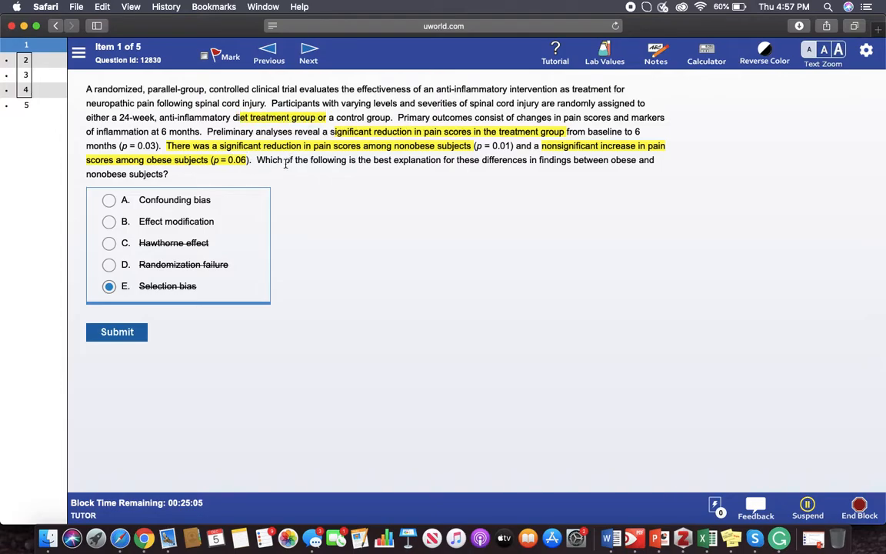
mouse_move(176, 221)
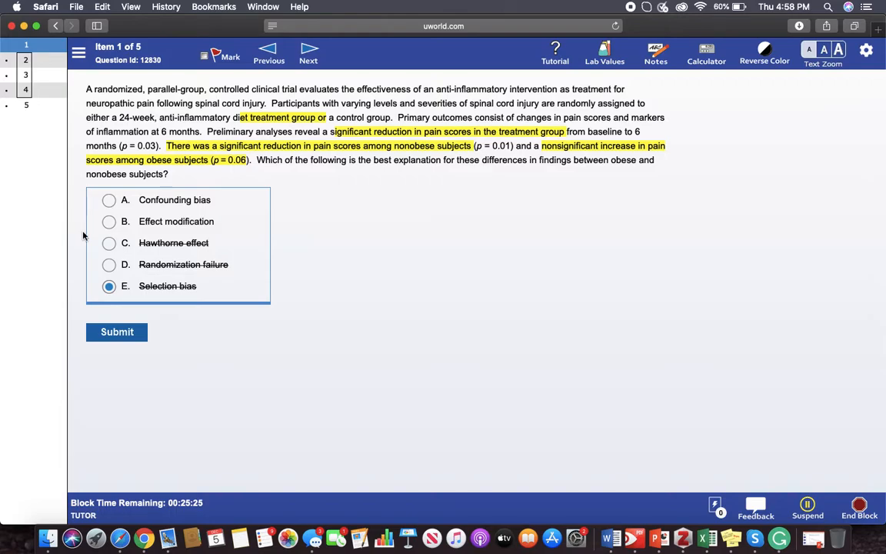
Step: Submit Effect modification as the answer and scroll down through the explanation
left_click(109, 221)
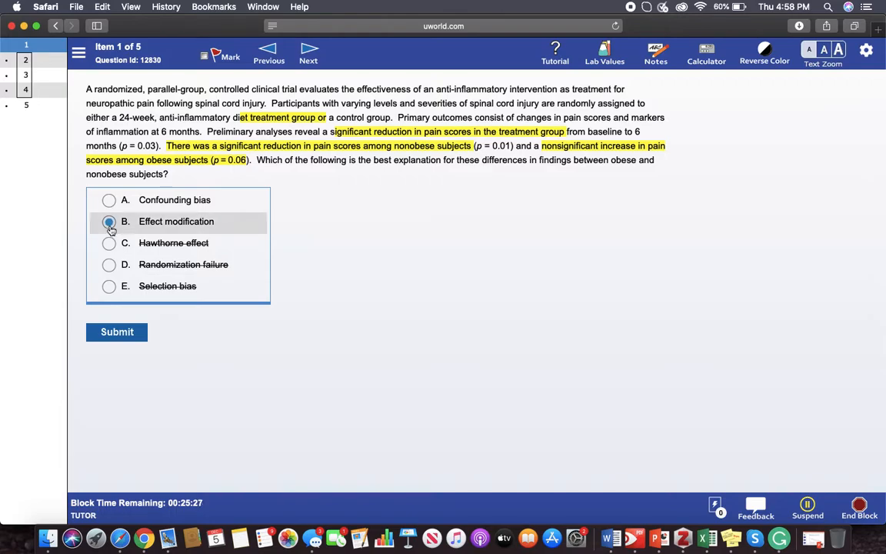
left_click(117, 332)
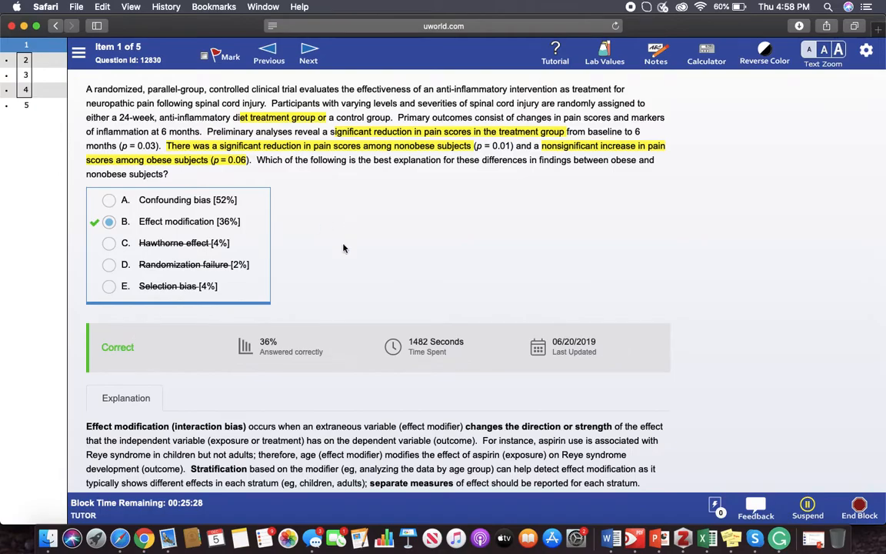
scroll("down", 3)
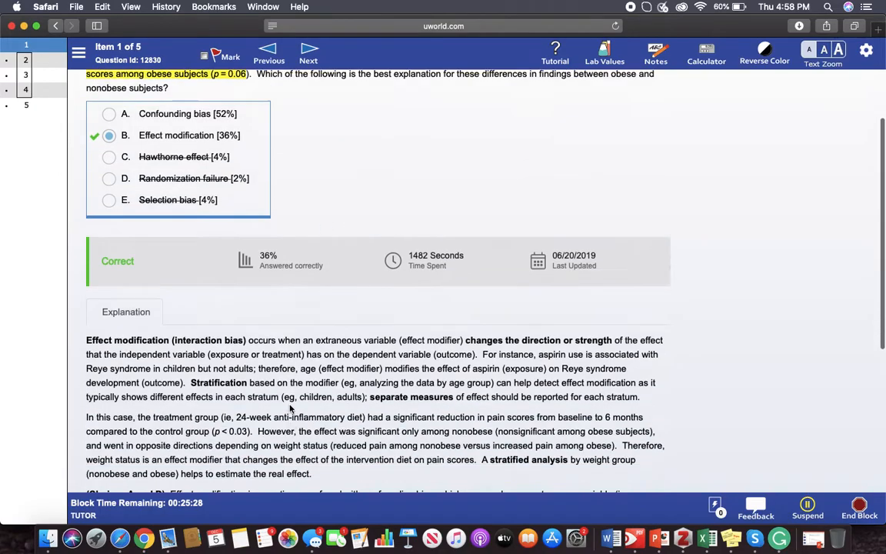
scroll("down", 3)
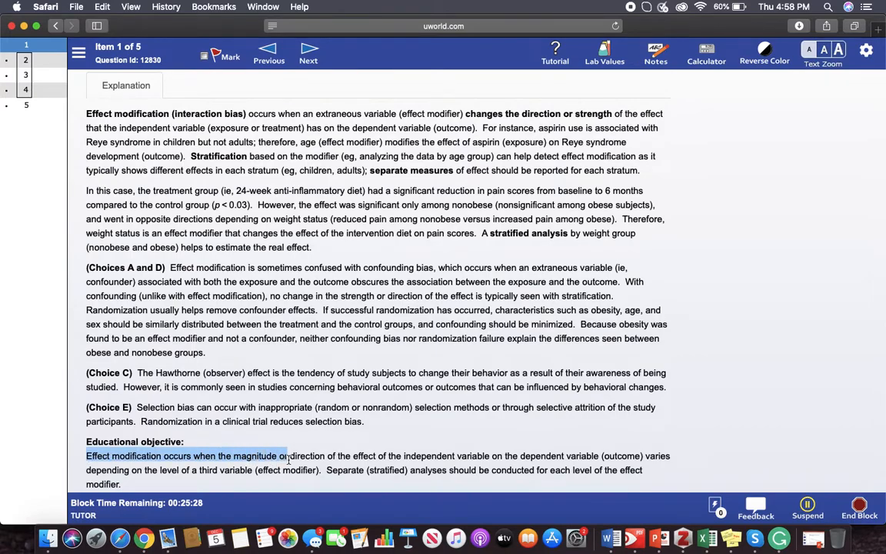
Step: Highlight the educational objective and the aspirin–Reye syndrome example, then scroll back to the top
left_click_drag(277, 456, 442, 471)
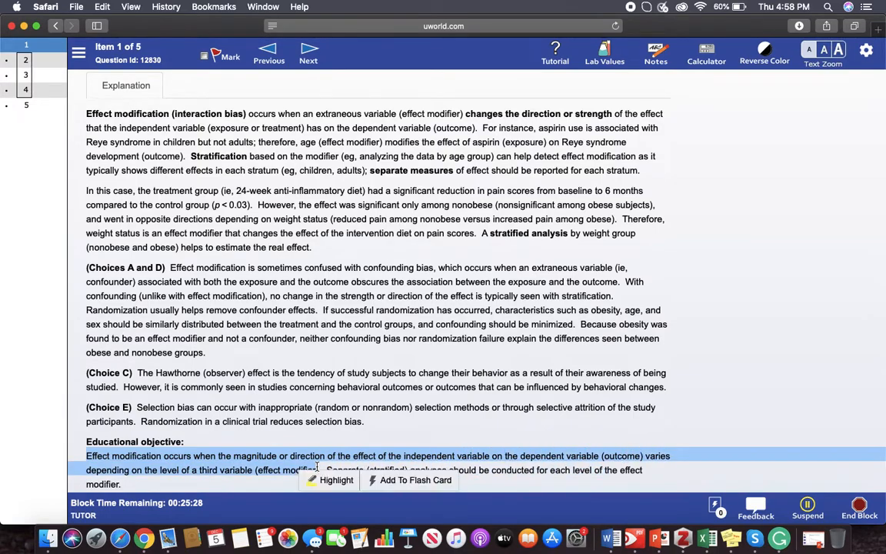
scroll("up", 3)
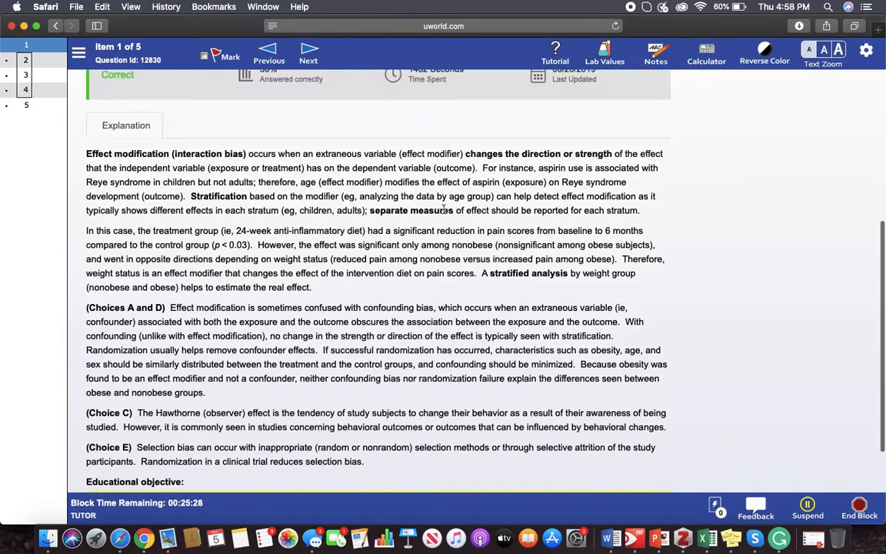
left_click_drag(538, 168, 473, 182)
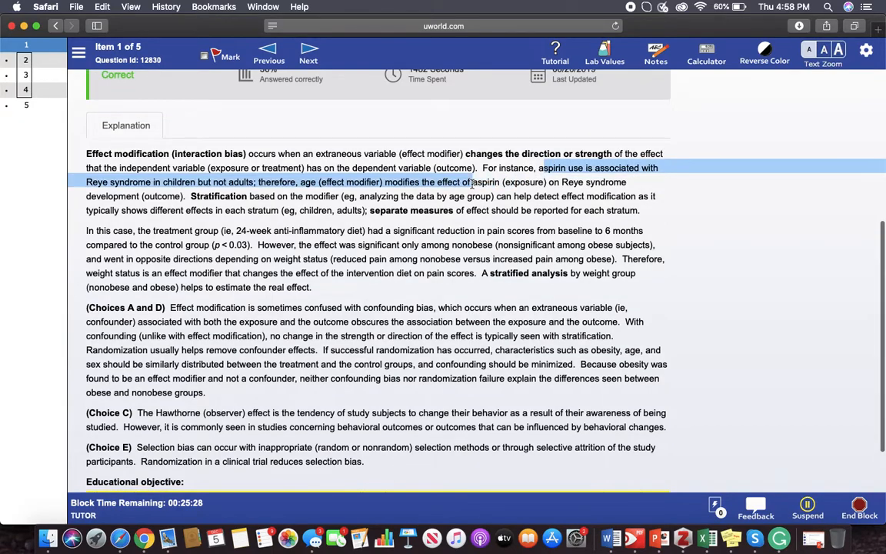
left_click_drag(474, 181, 186, 195)
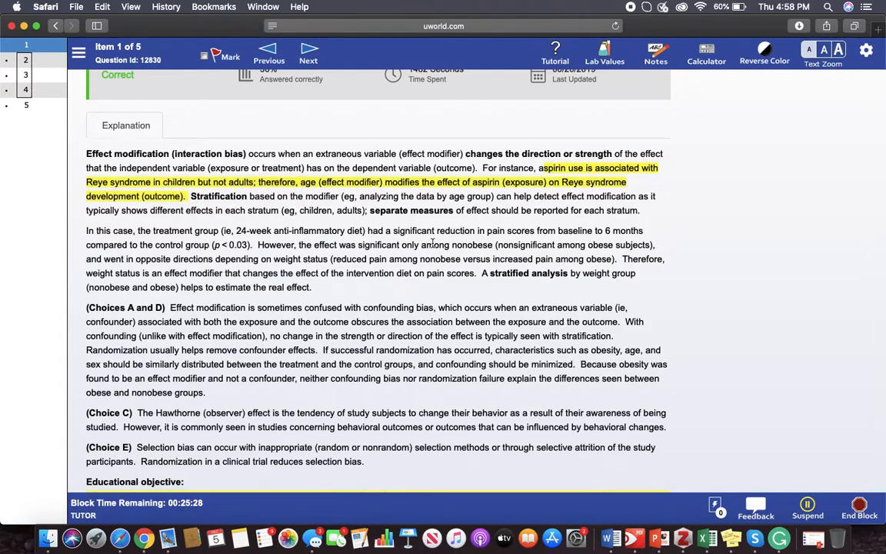
mouse_move(179, 190)
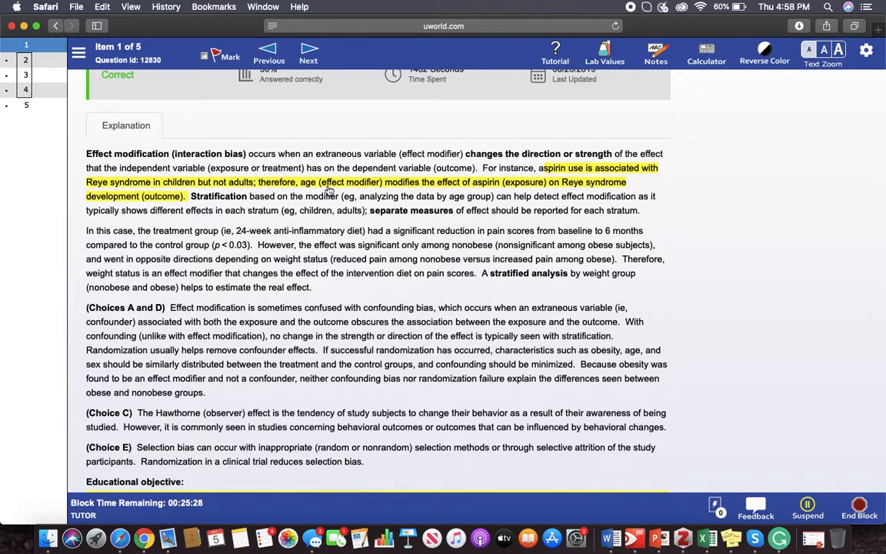
mouse_move(501, 193)
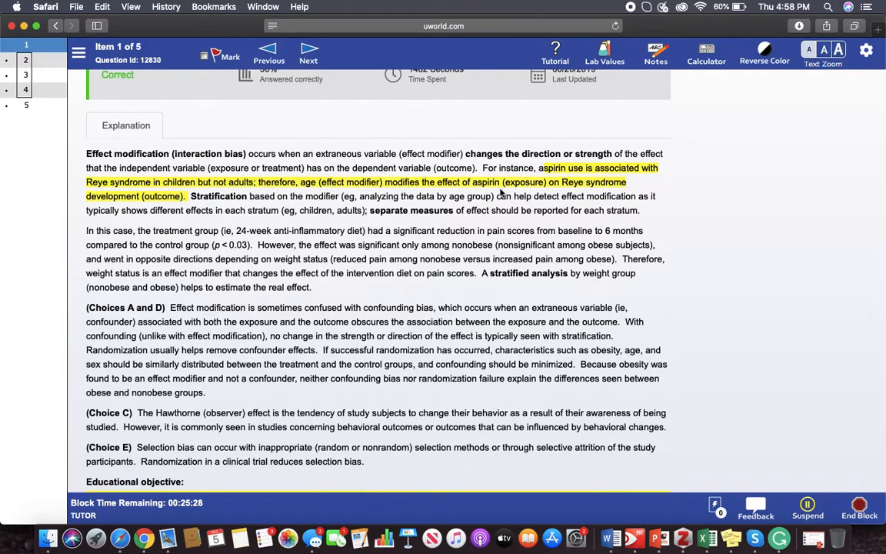
mouse_move(179, 206)
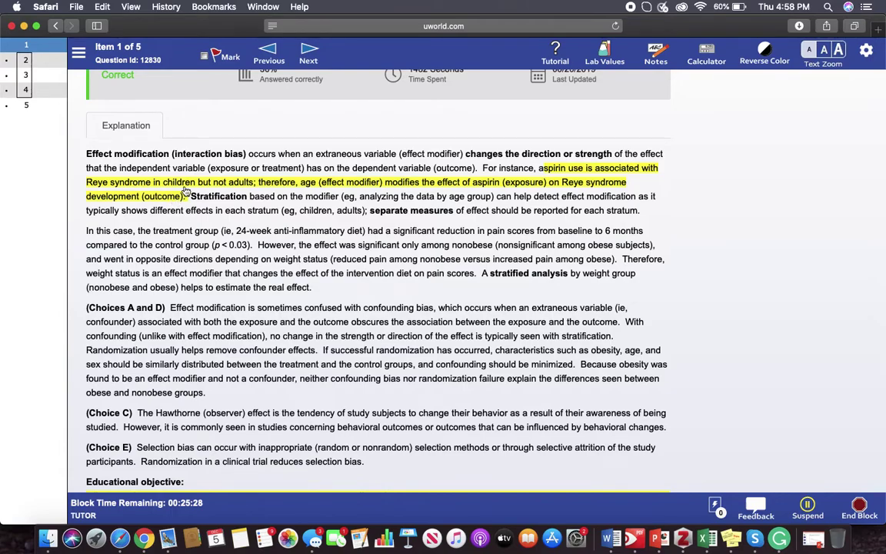
mouse_move(195, 319)
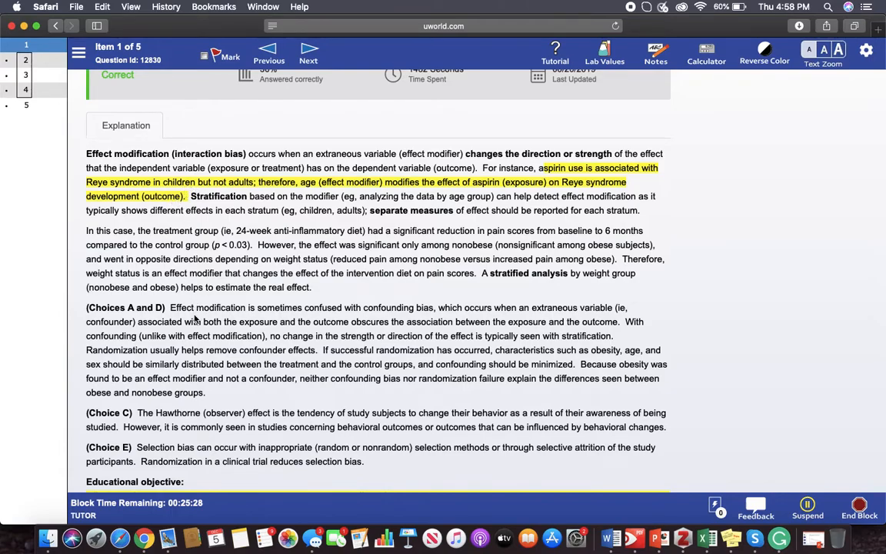
mouse_move(520, 290)
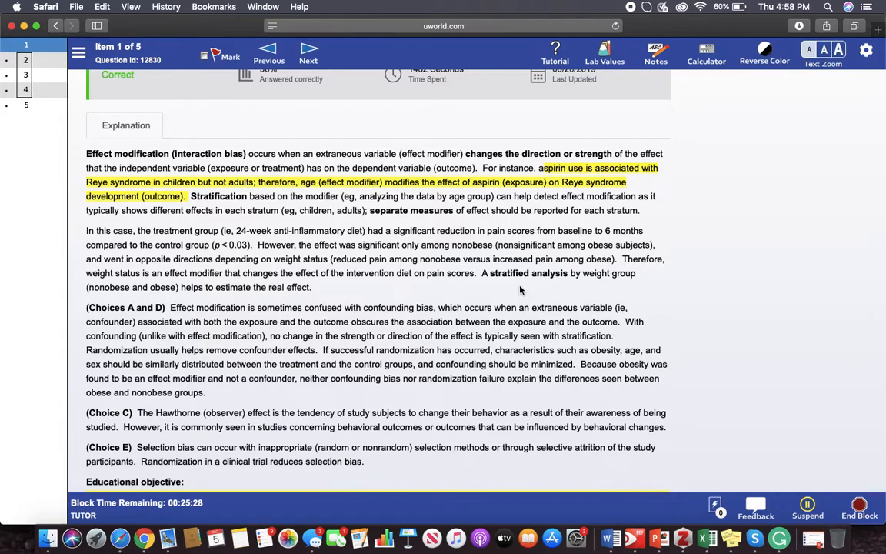
mouse_move(286, 349)
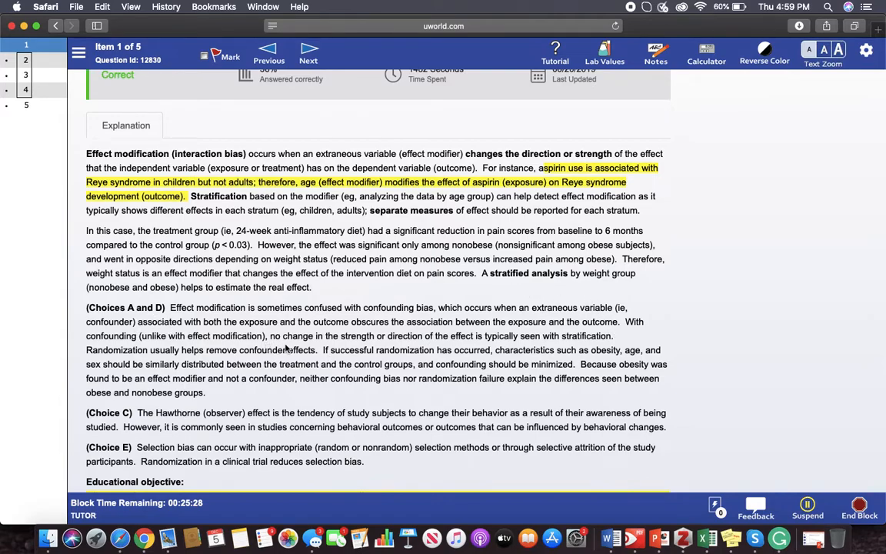
mouse_move(76, 341)
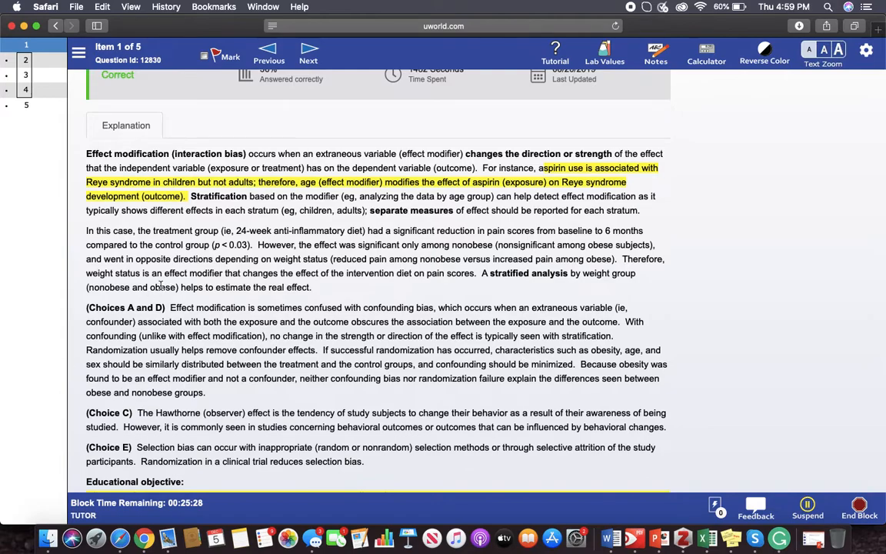
mouse_move(512, 285)
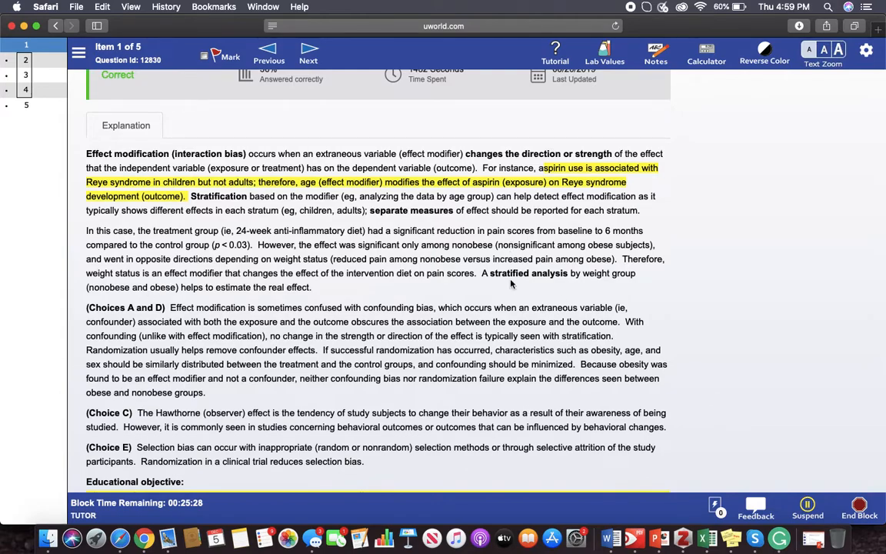
mouse_move(498, 233)
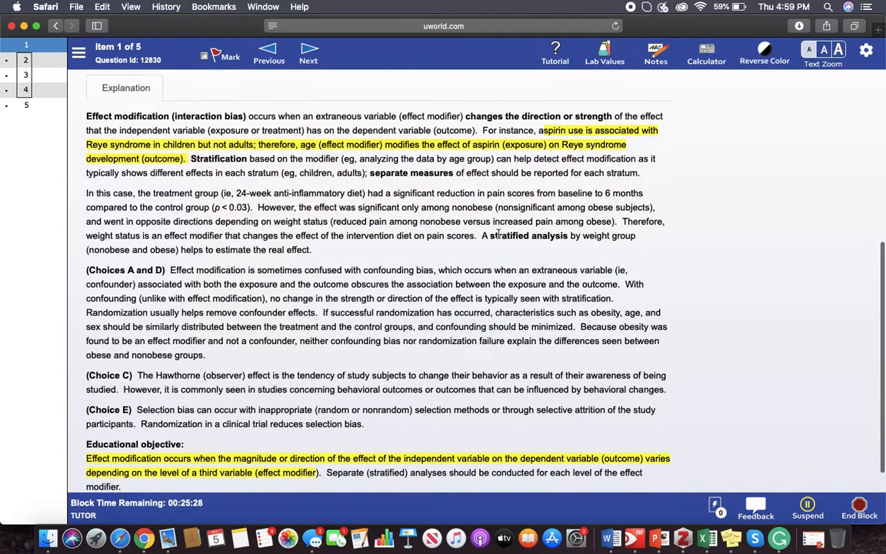
scroll("up", 3)
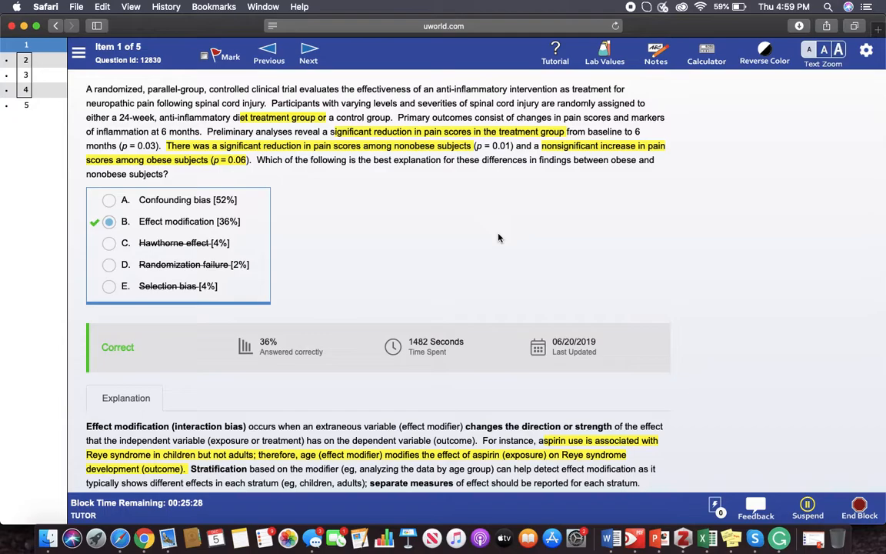